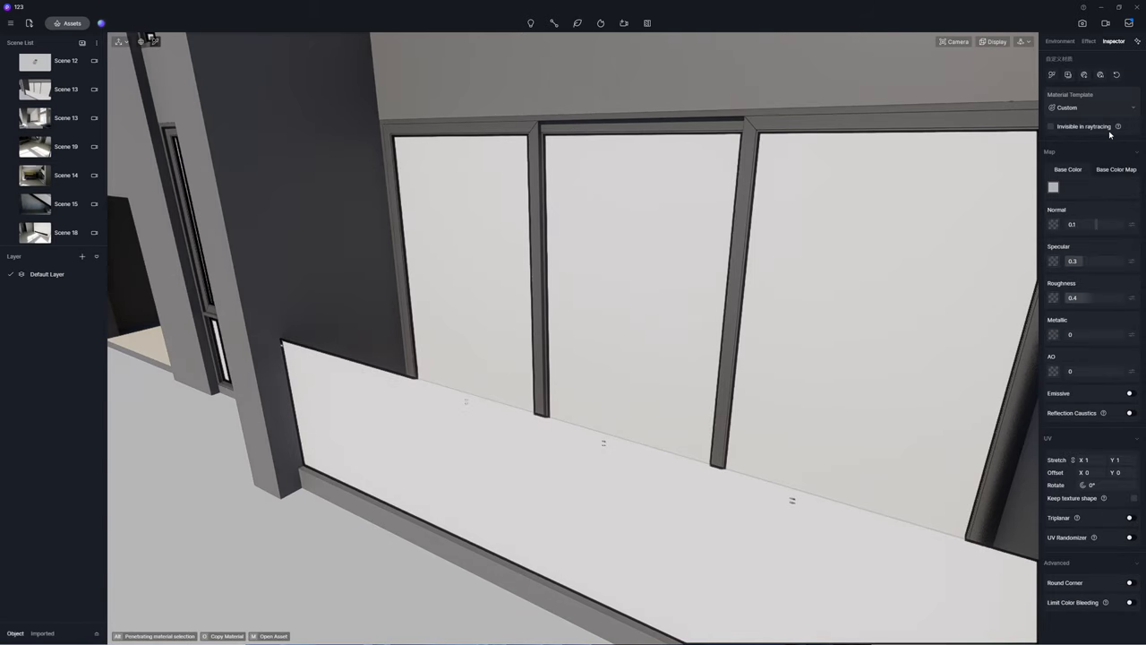
Make the window and railing material transparent glass with an adjusted tint colour
{"action": "left_click", "coordinate": [1091, 108]}
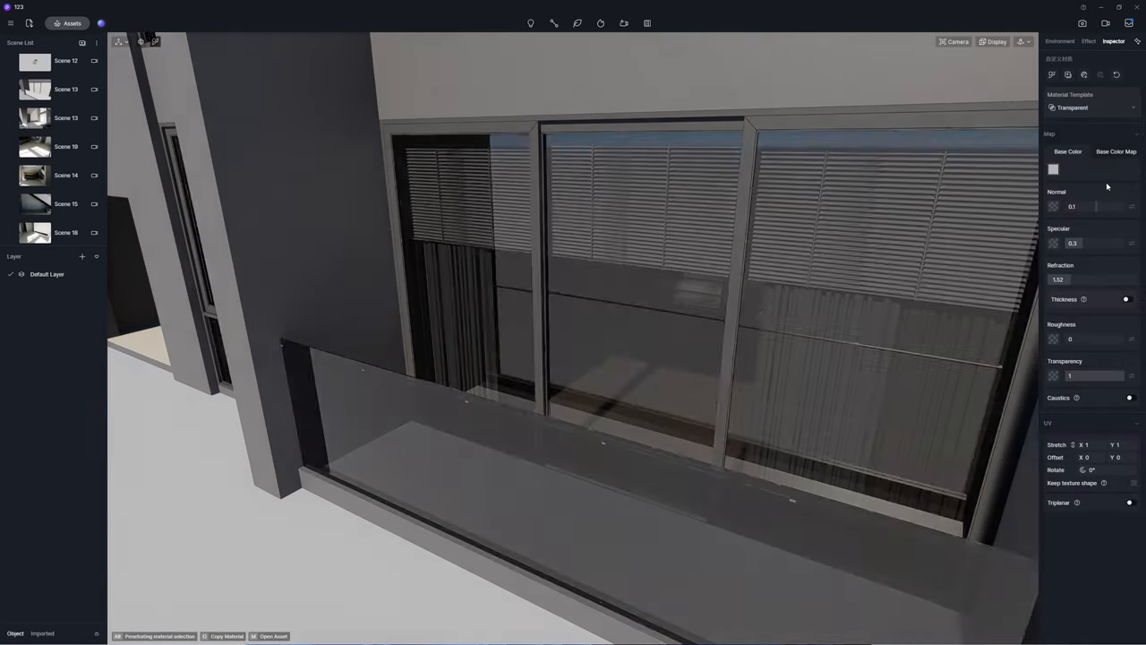
{"action": "left_click", "coordinate": [1053, 169]}
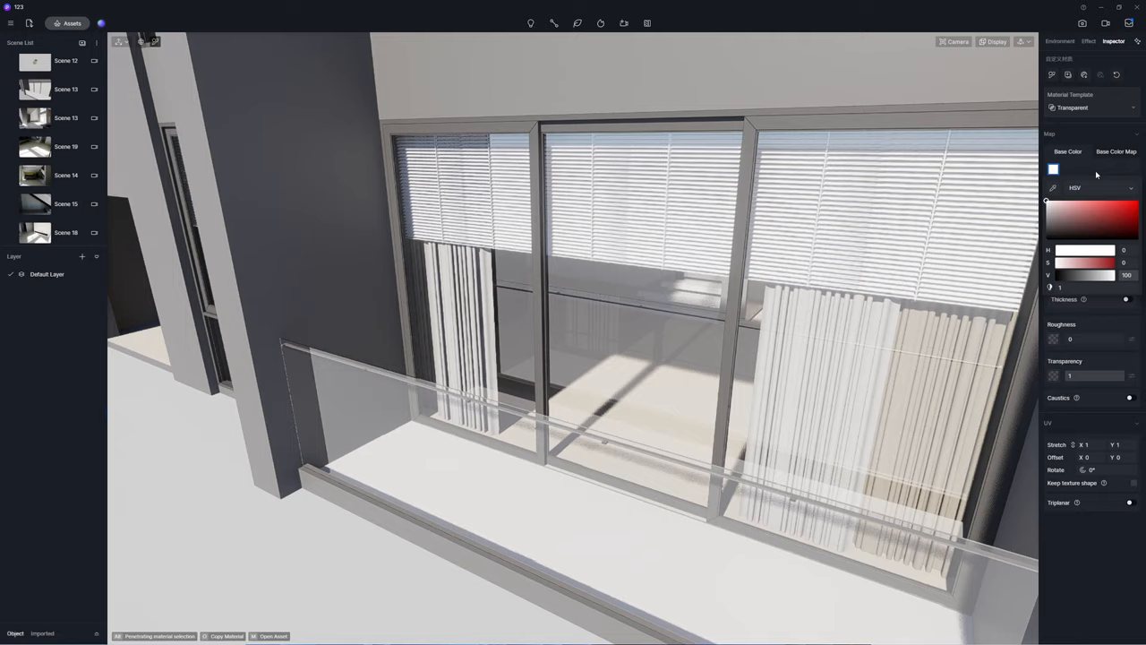
{"action": "left_click", "coordinate": [65, 118]}
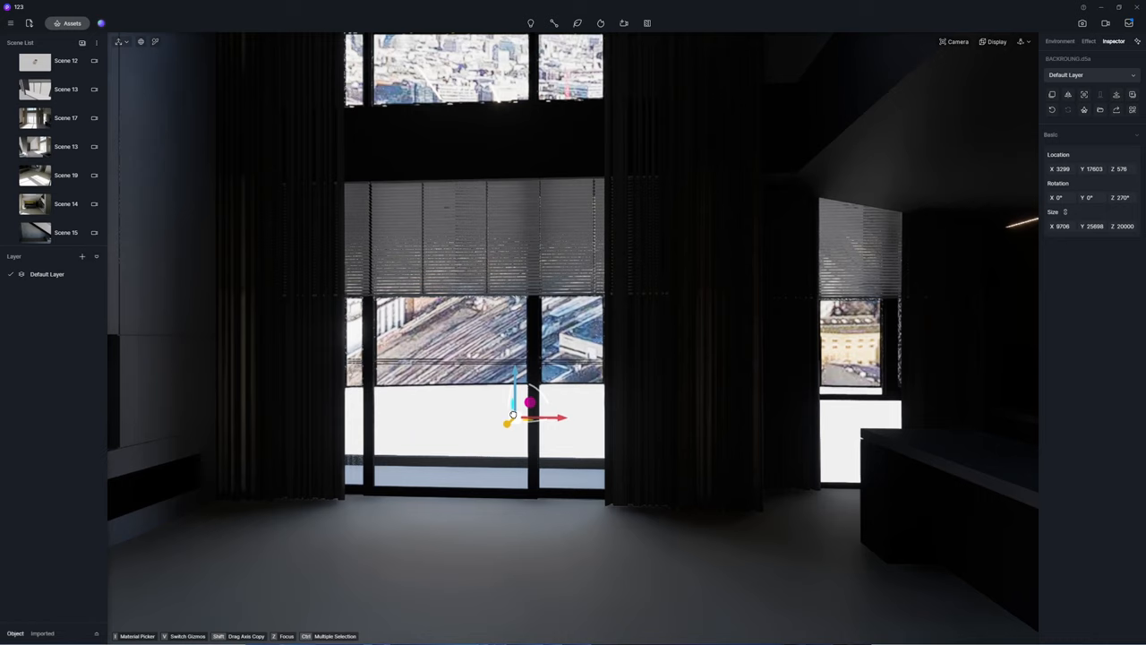
Move the city backdrop so it sits behind the living room windows
{"action": "left_click_drag", "start_coordinate": [528, 403], "coordinate": [498, 618]}
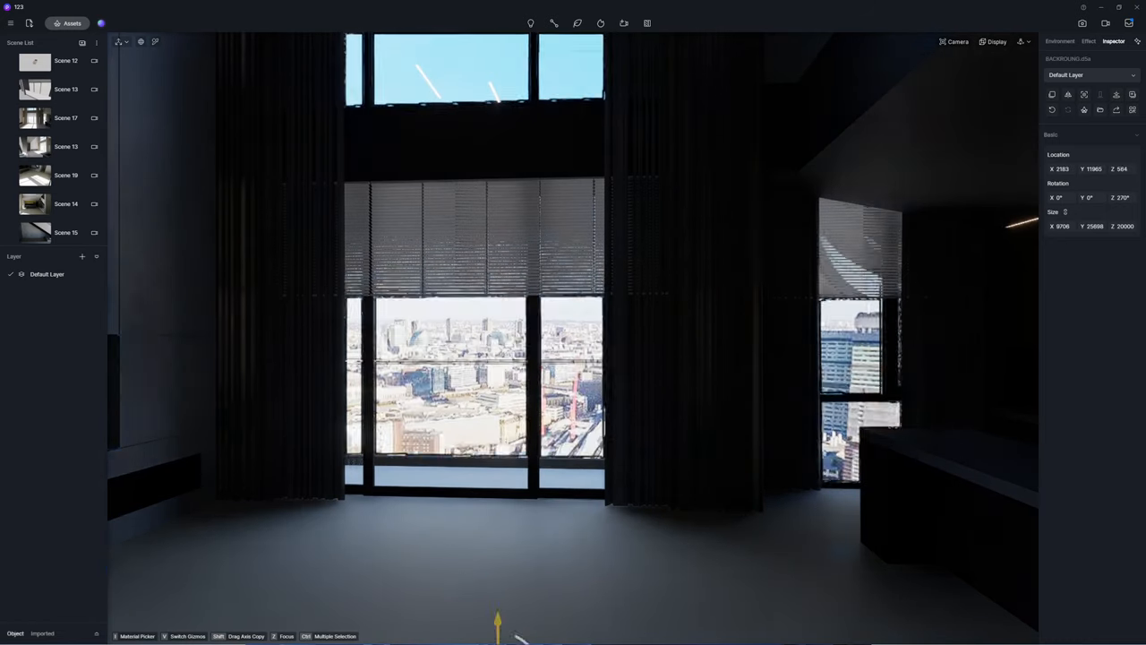
{"action": "left_click", "coordinate": [1060, 42]}
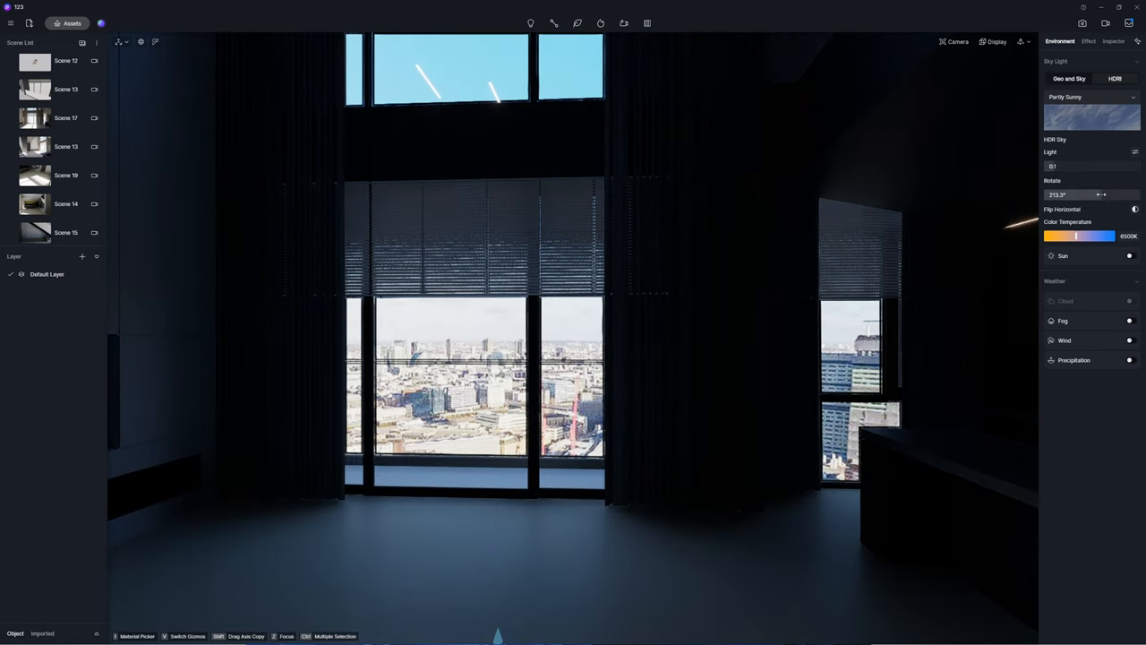
Choose the Partly Sunny HDR sky preset to light the apartment
{"action": "left_click", "coordinate": [1130, 254]}
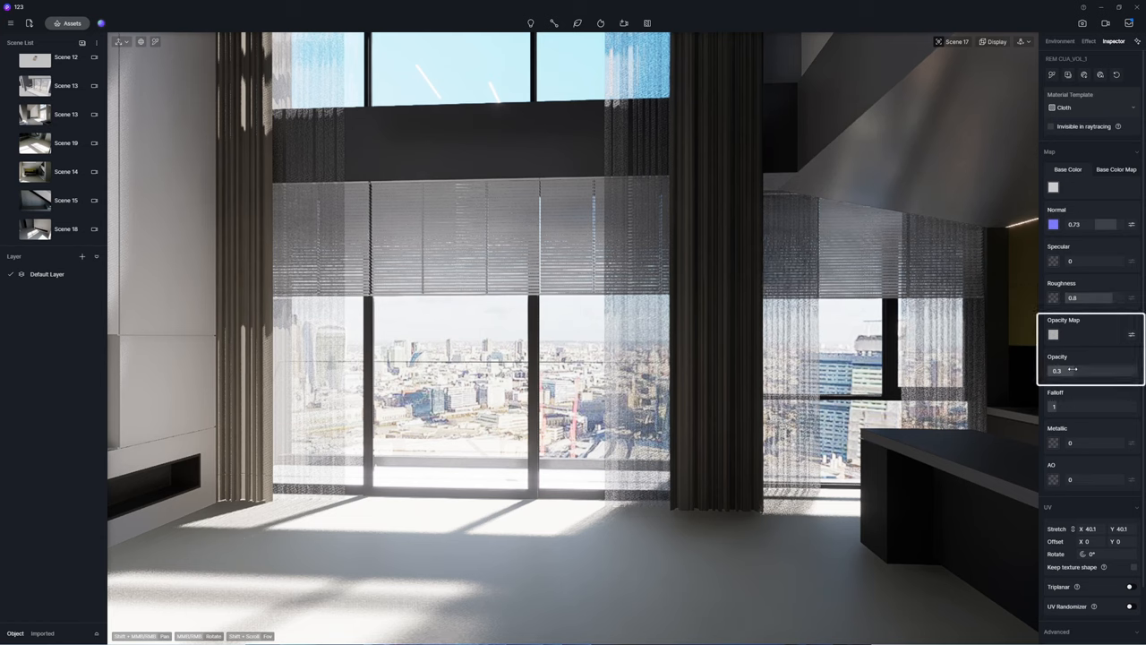
Lower the Cloth curtain material's opacity so the curtains become sheer
{"action": "left_click_drag", "start_coordinate": [1072, 369], "coordinate": [1100, 369]}
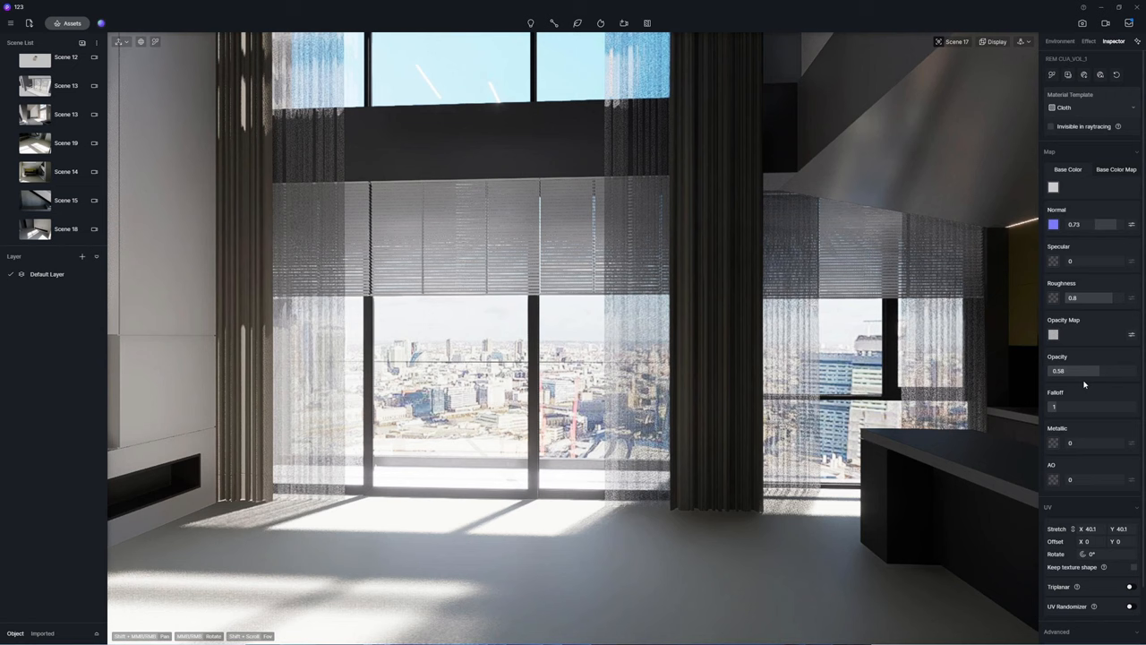
{"action": "left_click", "coordinate": [50, 229]}
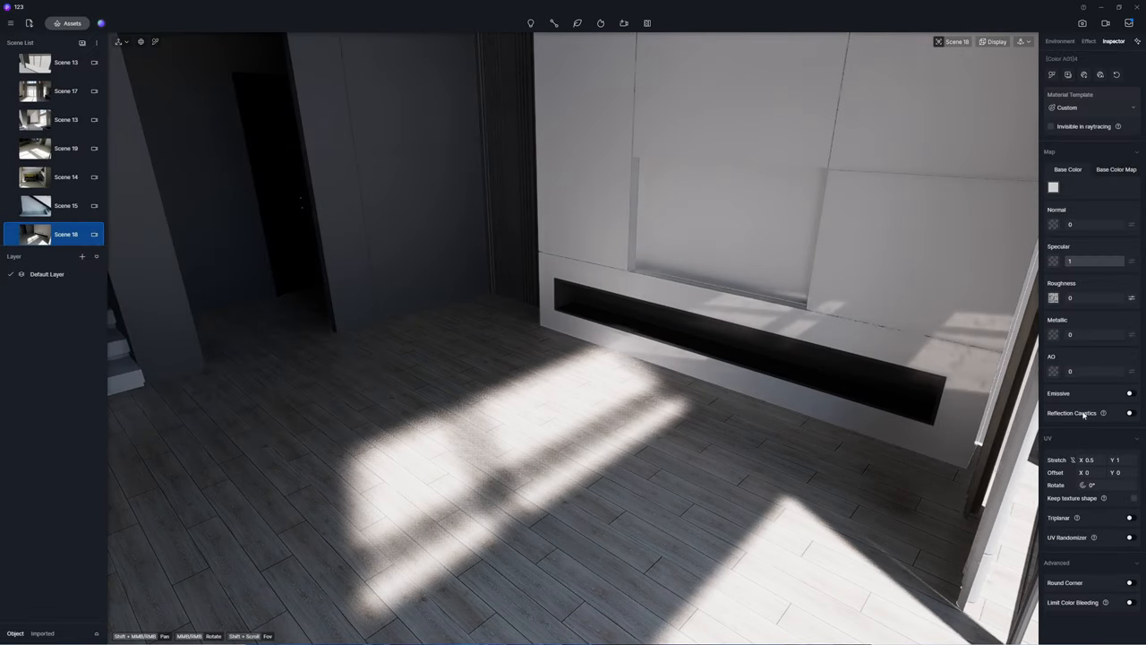
Give the stair railing panels the Transparent material template
{"action": "left_click", "coordinate": [1053, 186]}
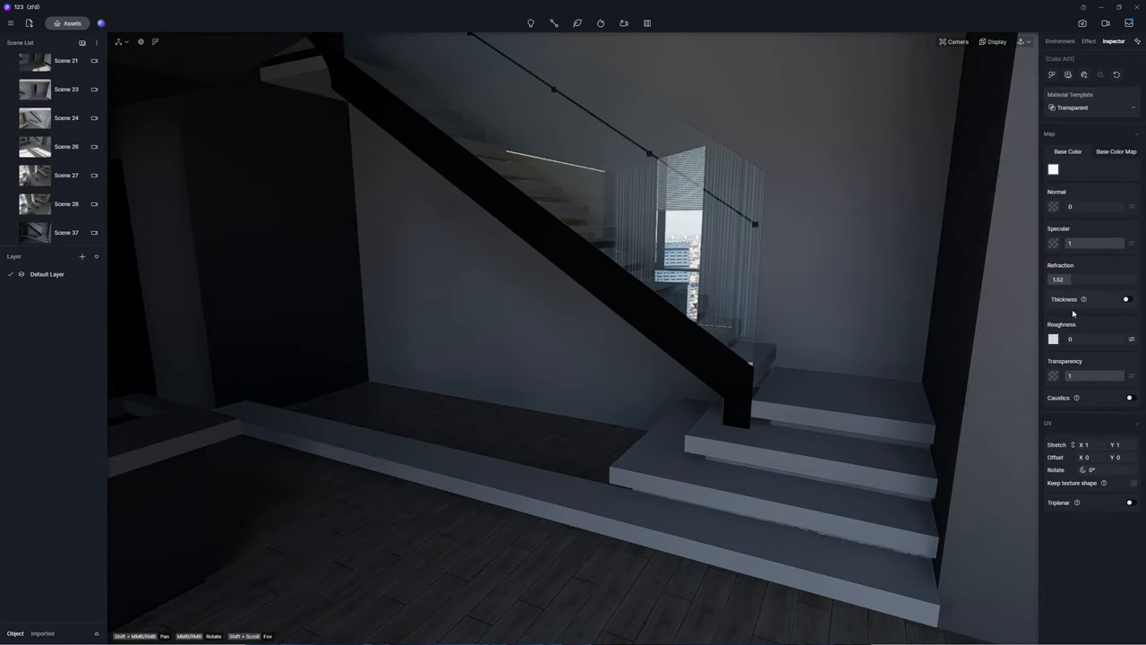
{"action": "left_click", "coordinate": [1089, 107]}
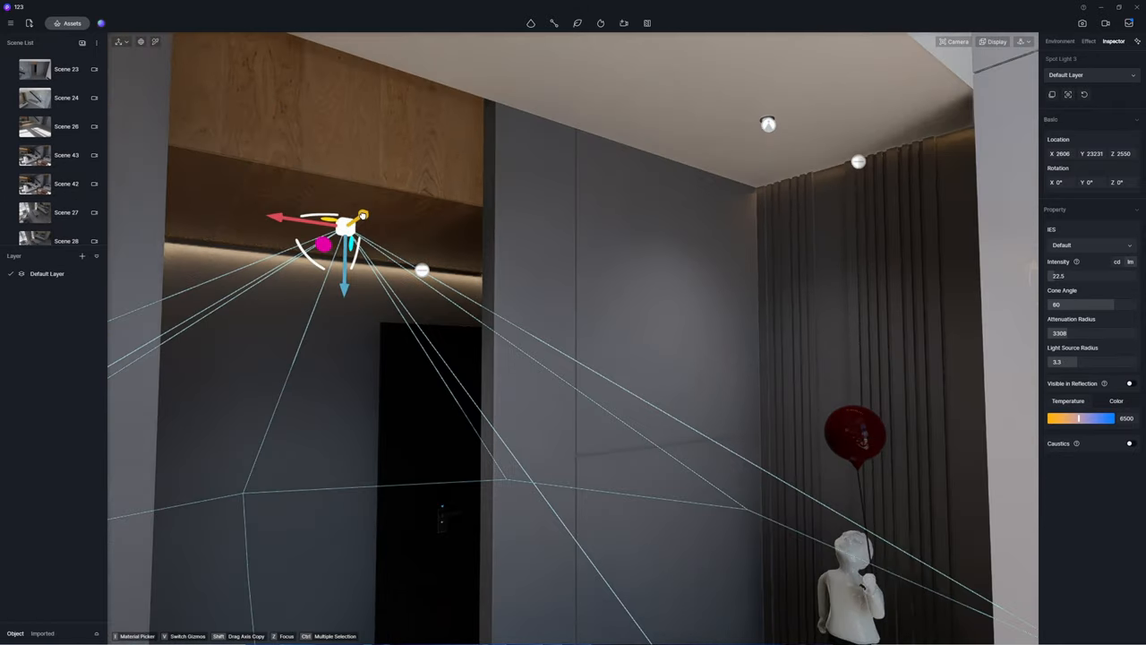
Add a spotlight under the wooden ceiling aimed down the hallway wall
{"action": "left_click", "coordinate": [64, 233]}
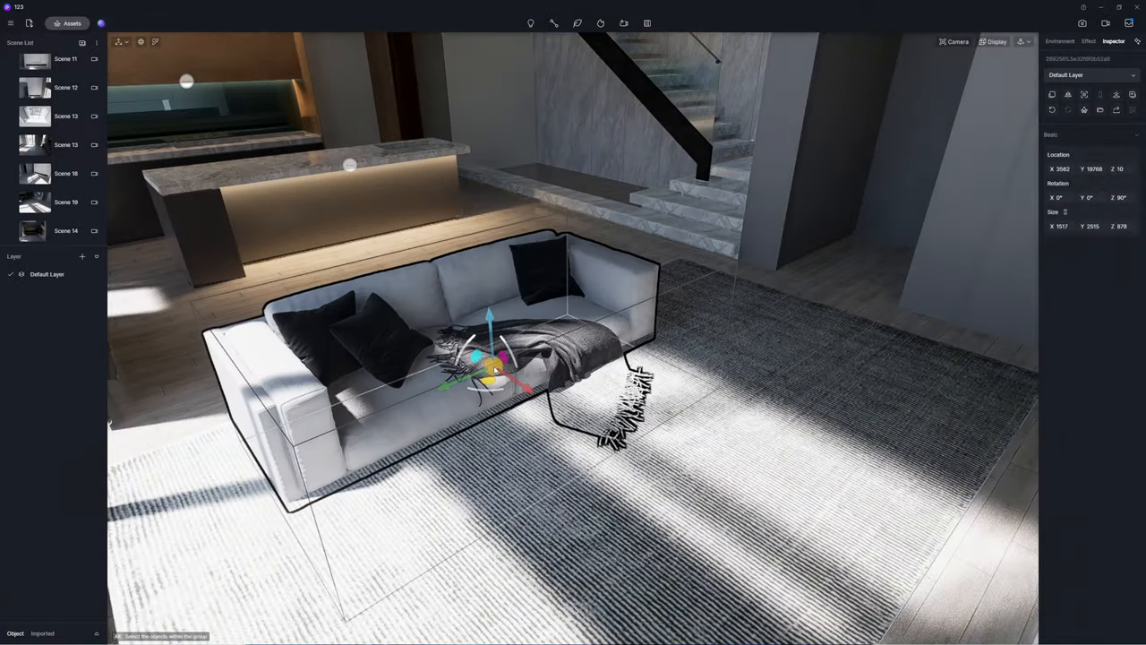
Place the sofa on the rug, sink and range hood in the kitchen, and a potted plant on the balcony
{"action": "left_click", "coordinate": [1061, 41]}
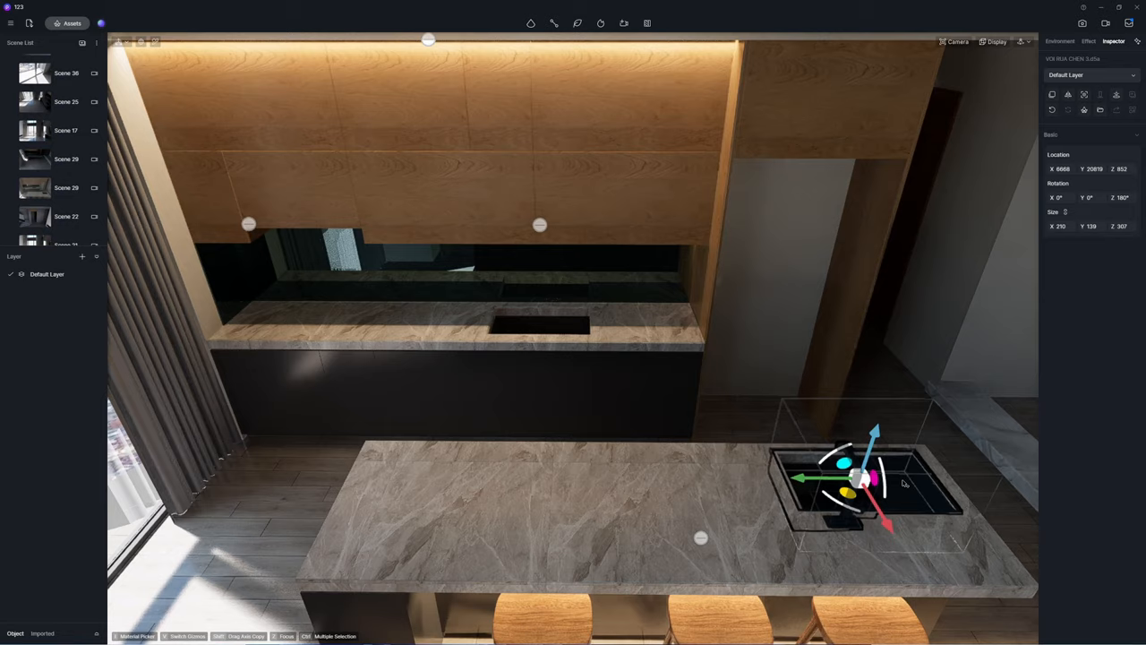
{"action": "left_click", "coordinate": [71, 21]}
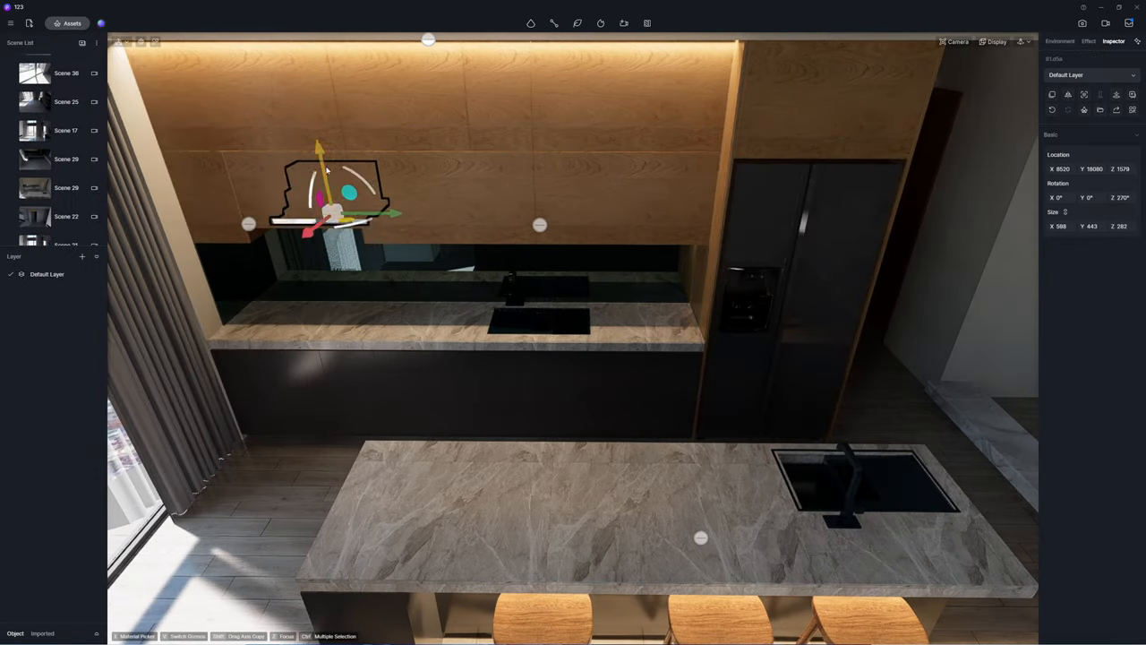
{"action": "left_click", "coordinate": [71, 21]}
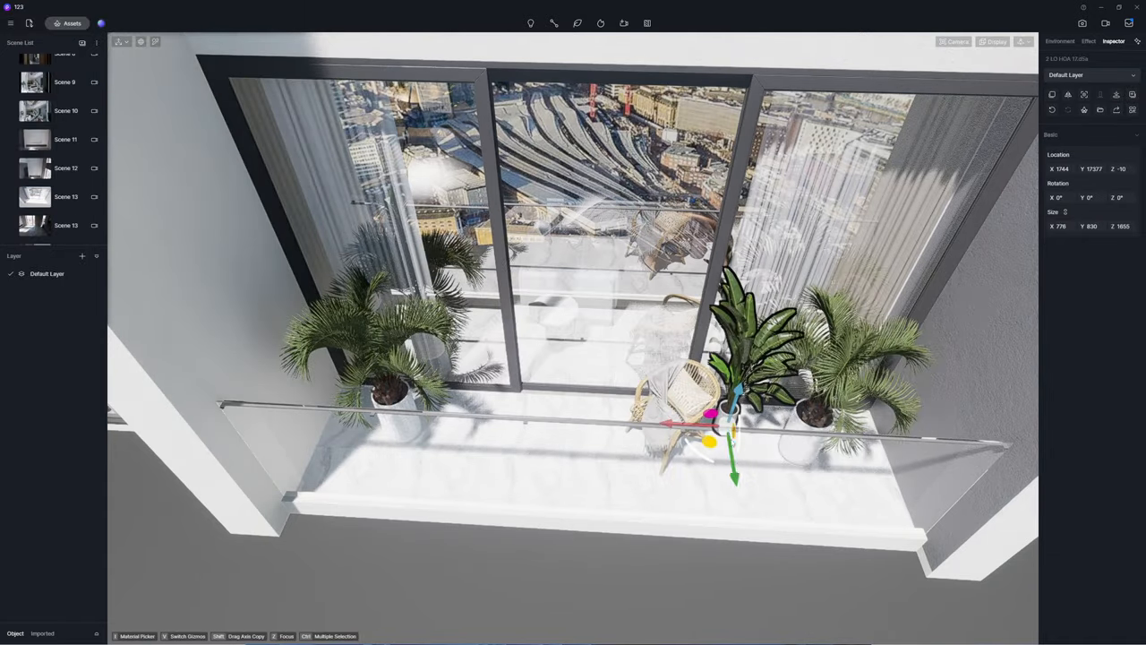
{"action": "left_click", "coordinate": [64, 168]}
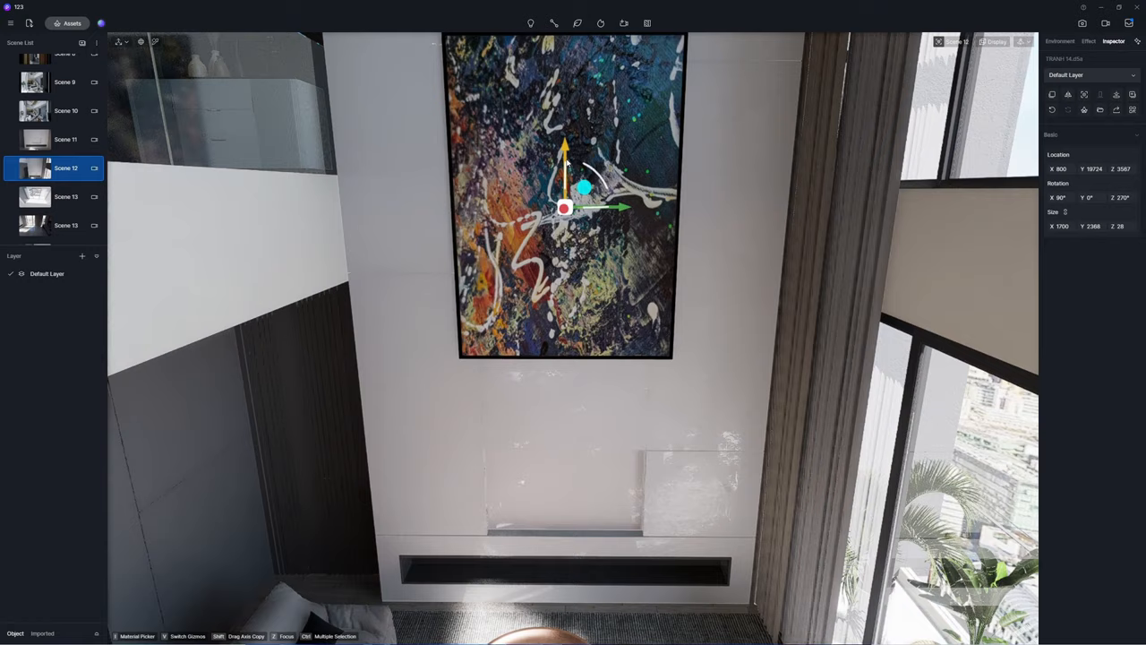